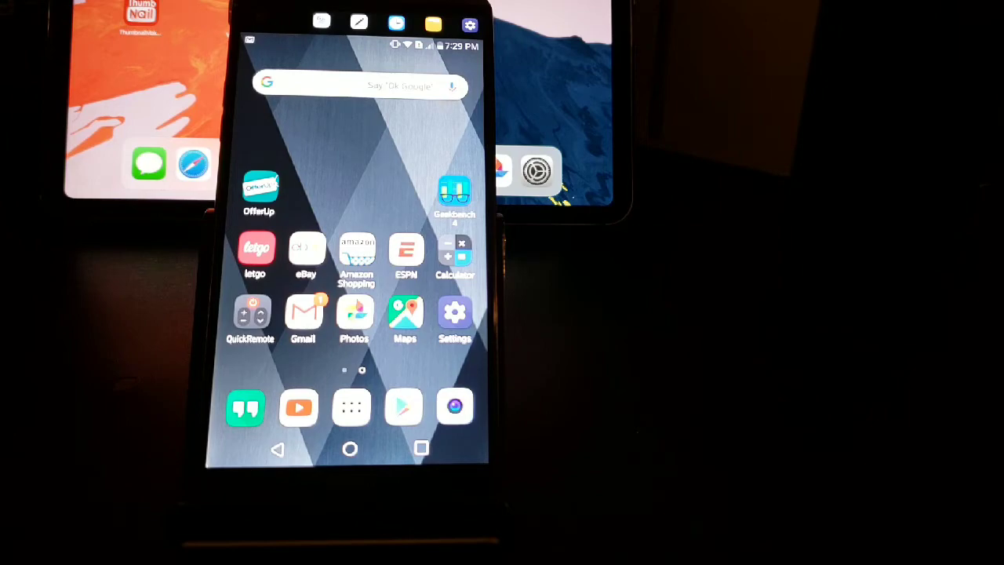
left_click(350, 406)
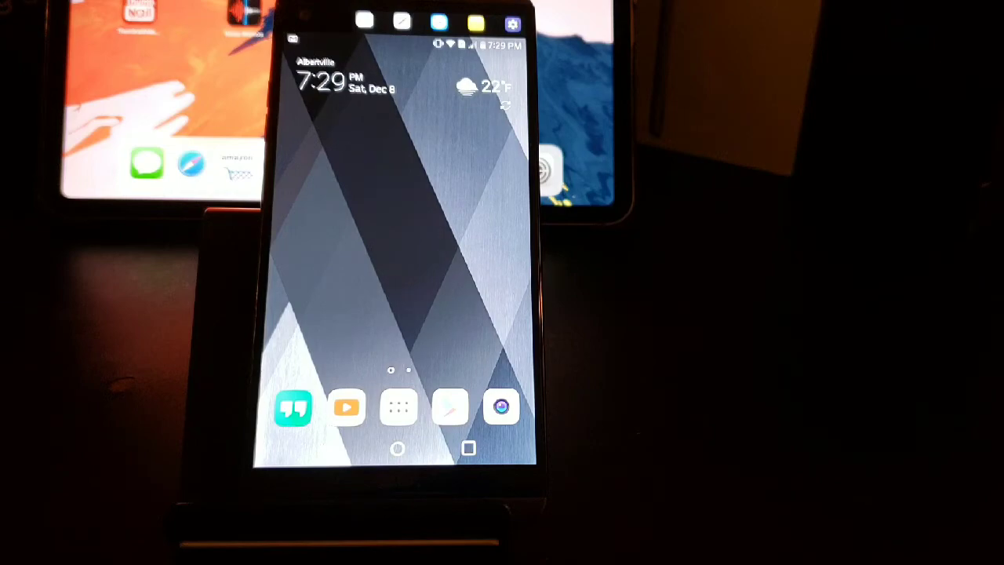
scroll("left", 3)
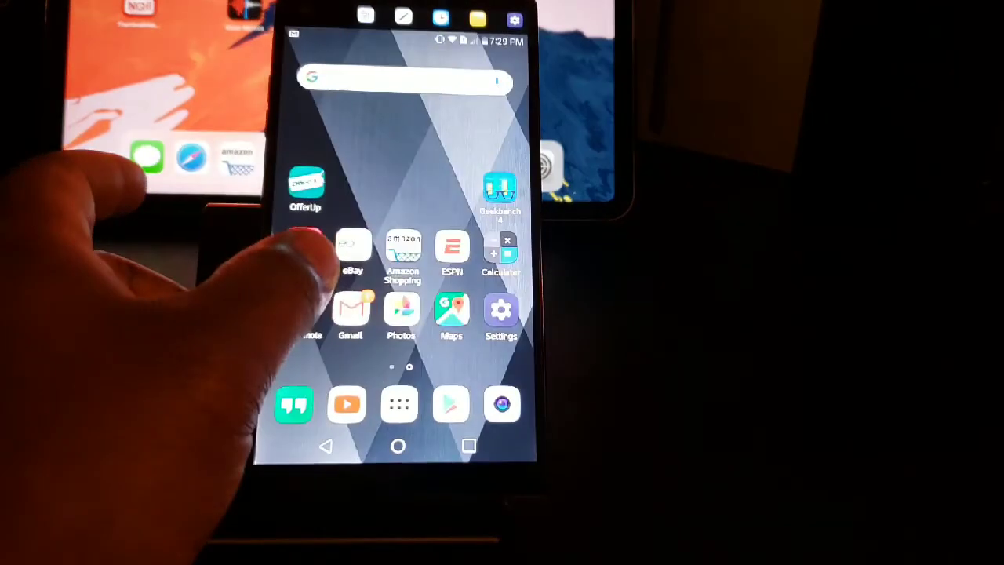